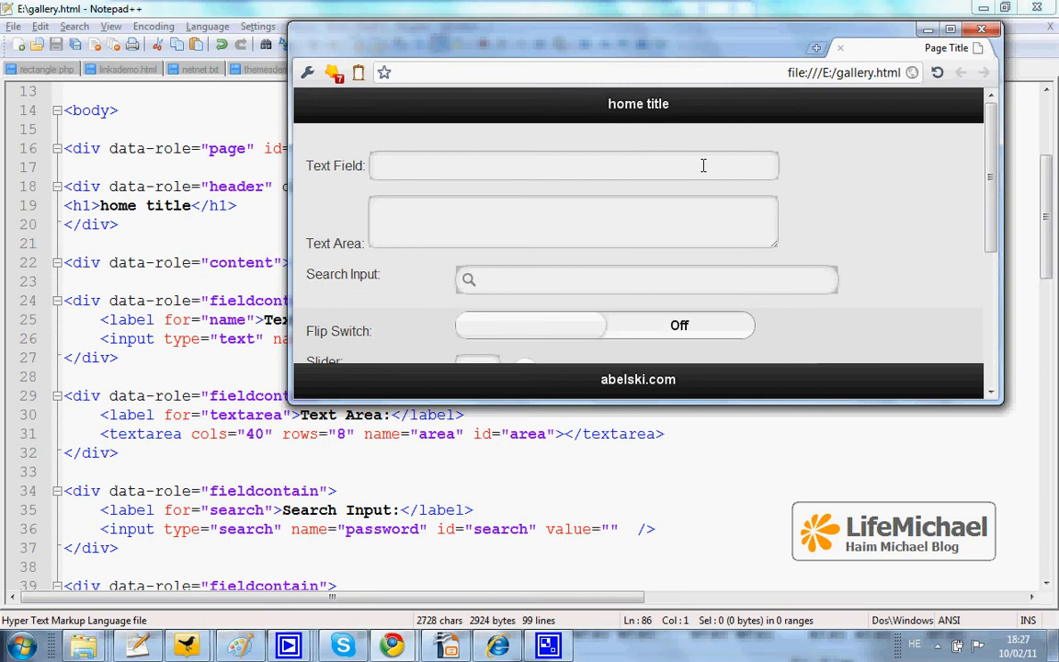
# Step: Try out the Text Field, Text Area, Search Input and Flip Switch on the page
pyautogui.click(573, 165)
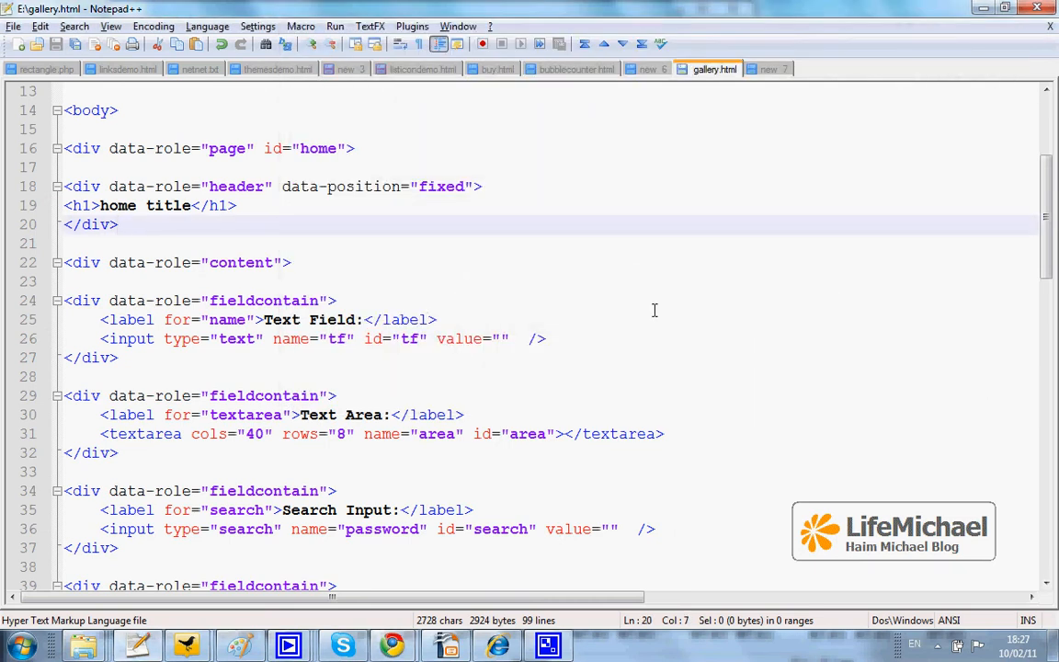
pyautogui.moveTo(277, 348)
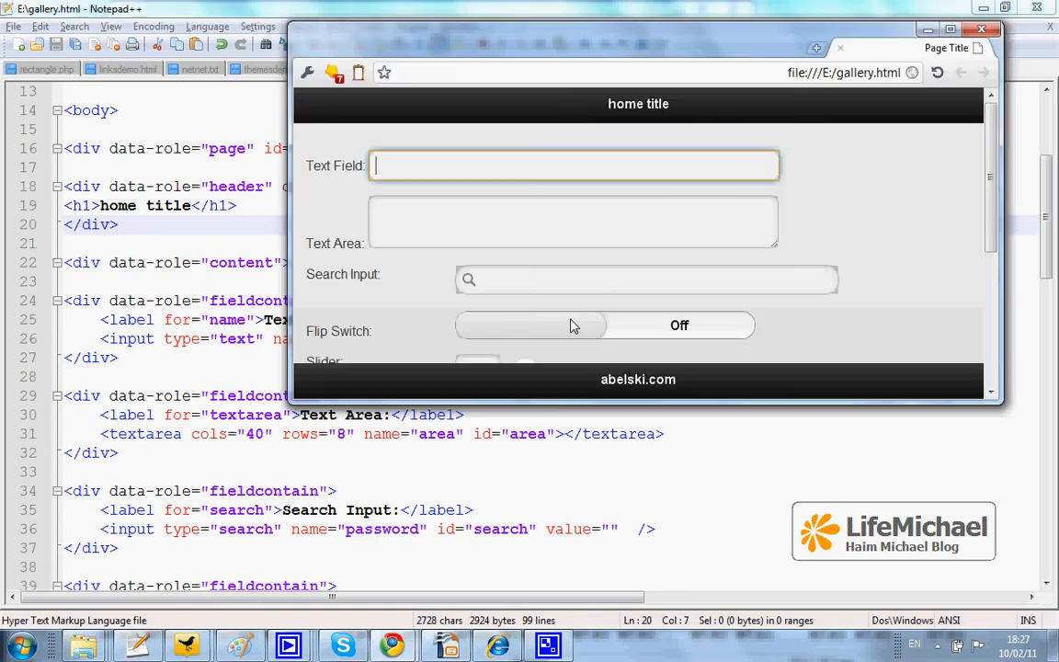
pyautogui.click(573, 222)
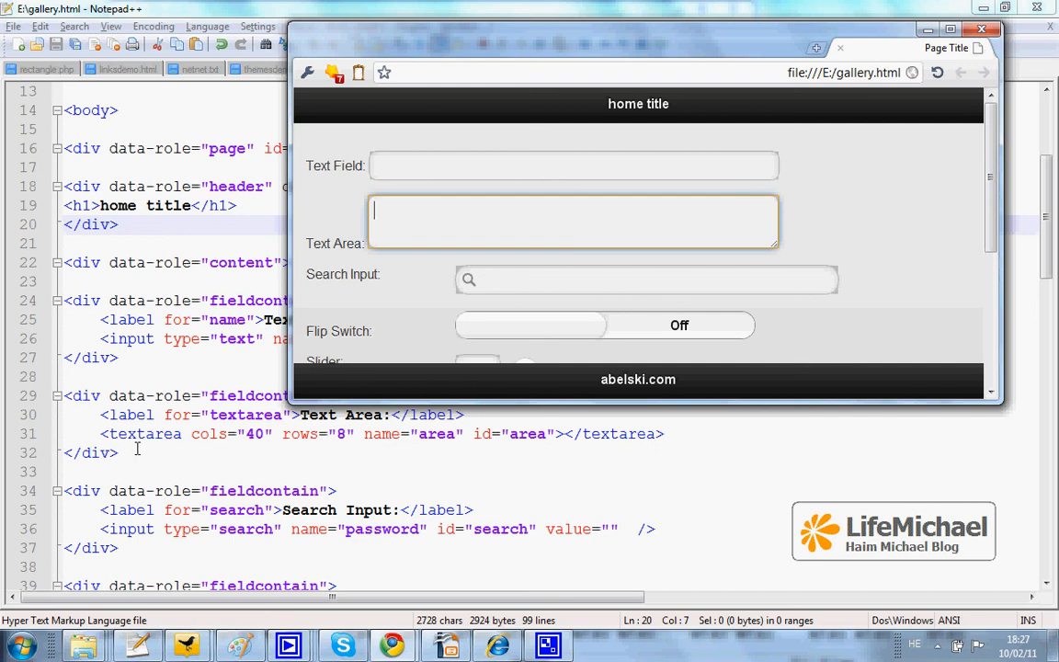
pyautogui.moveTo(121, 442)
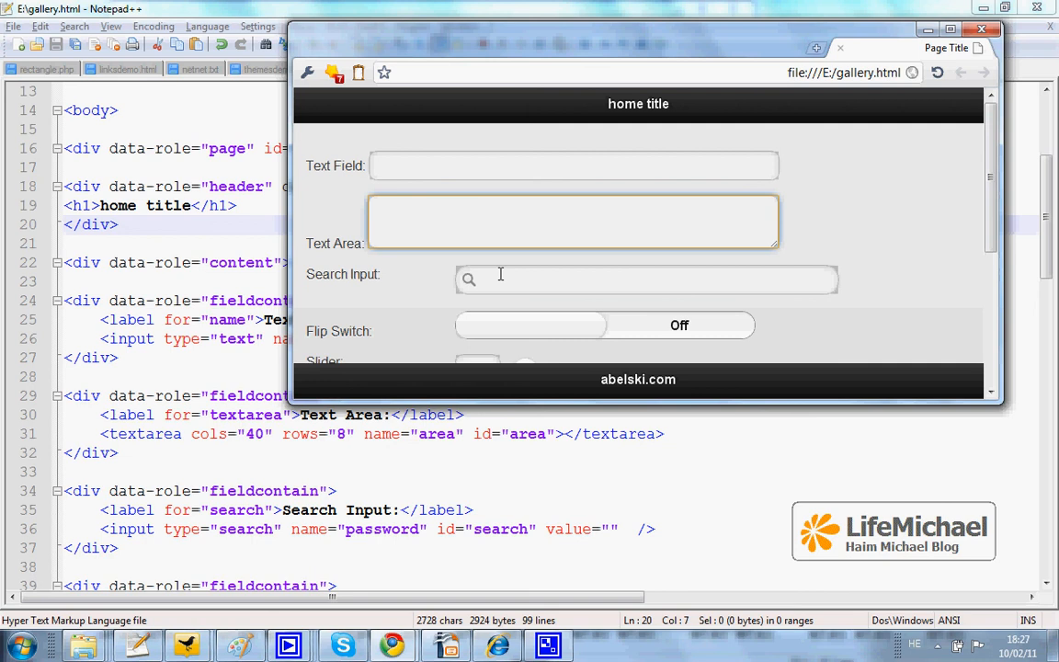
pyautogui.click(646, 280)
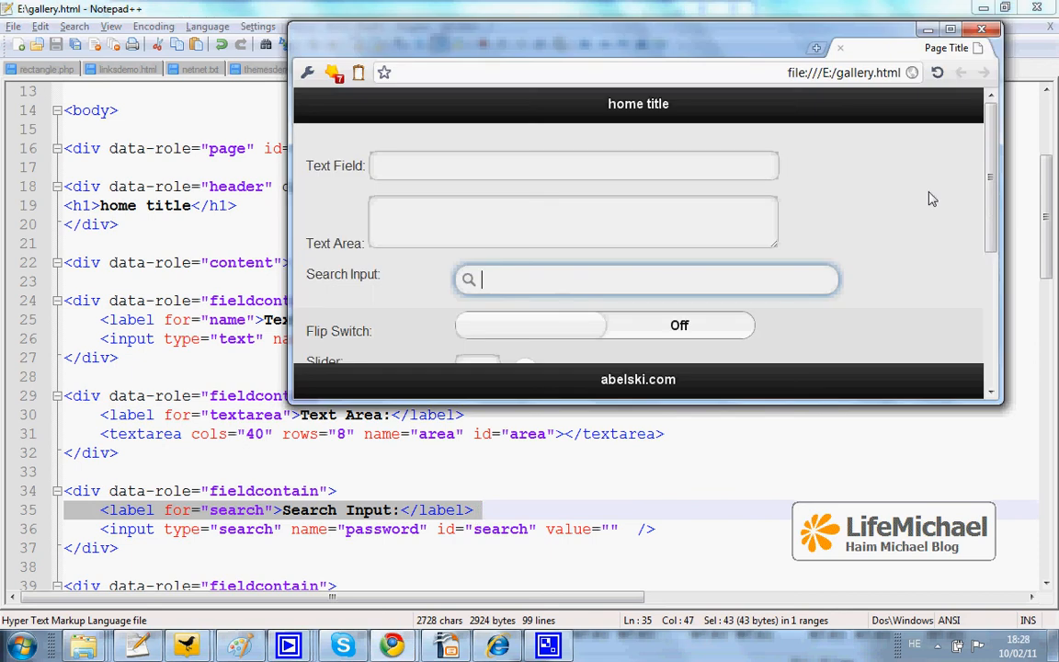
pyautogui.scroll(-3)
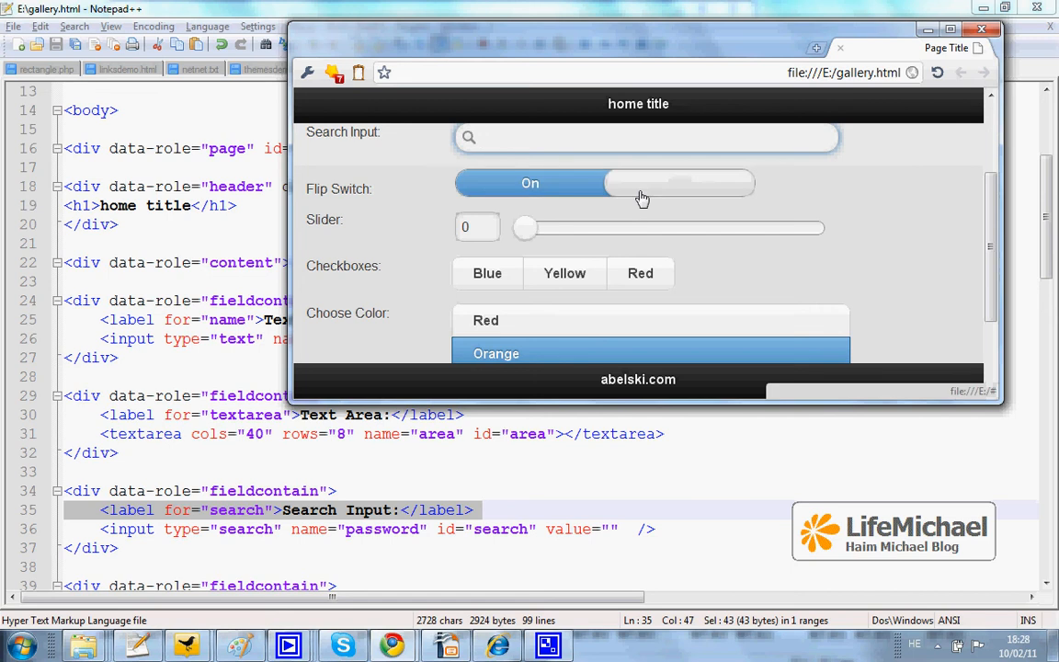
pyautogui.click(679, 183)
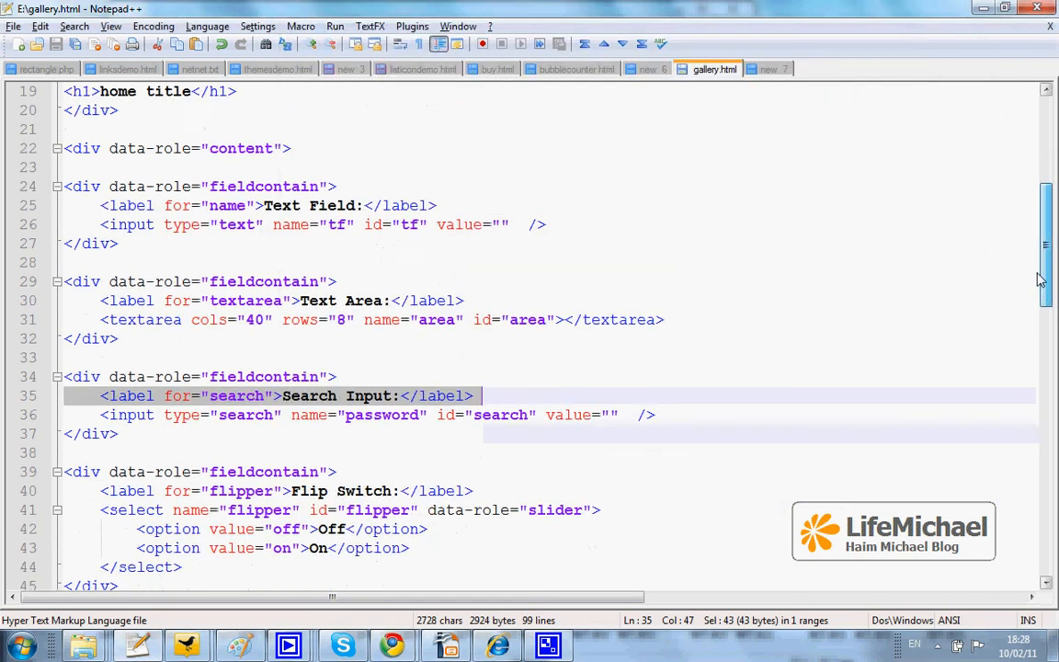
pyautogui.scroll(-3)
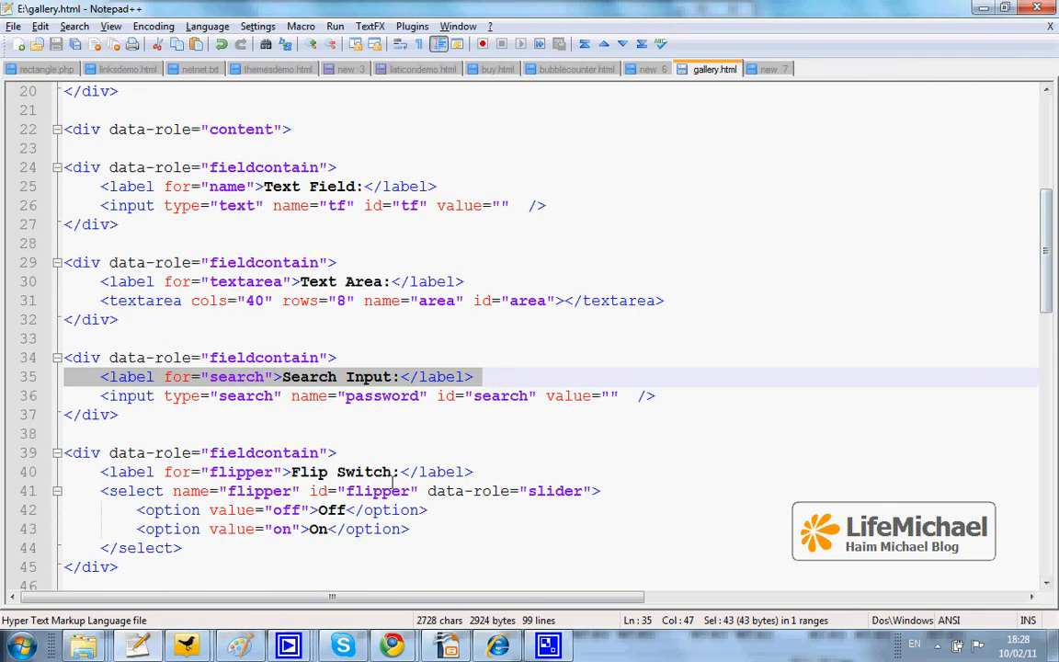
pyautogui.moveTo(121, 519)
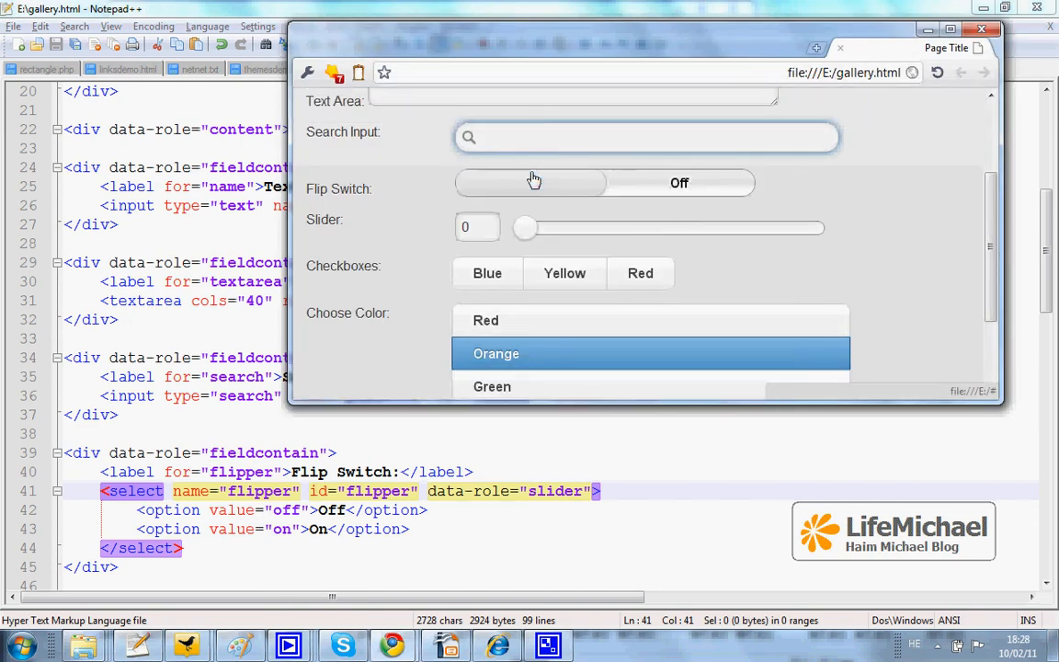
# Step: Highlight the slider's range input markup and drag the page slider up to 31
pyautogui.click(531, 182)
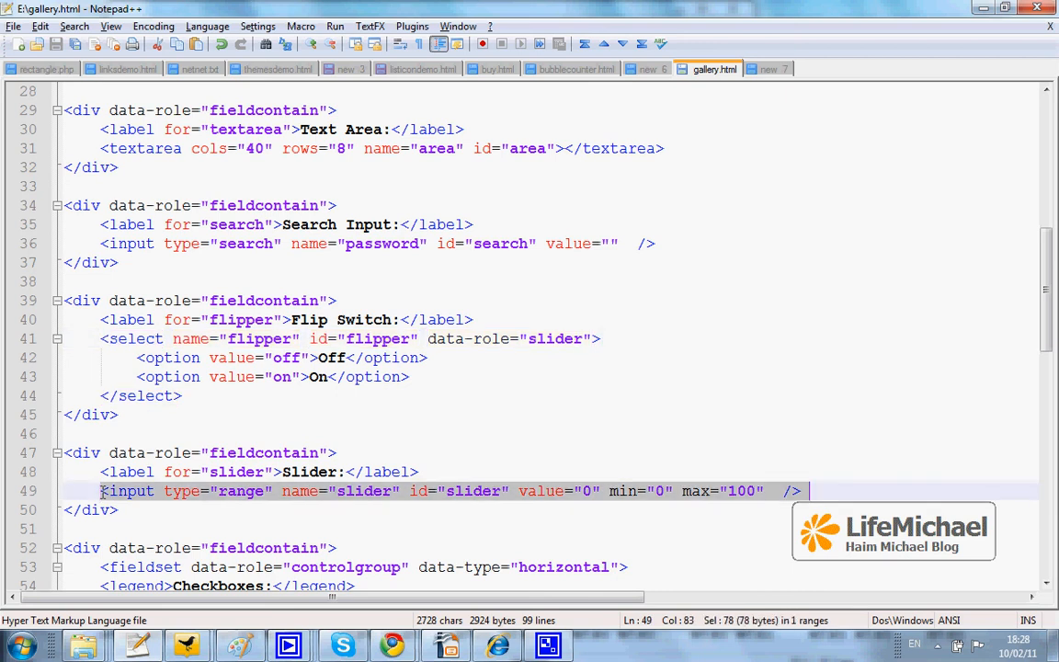
pyautogui.moveTo(178, 496)
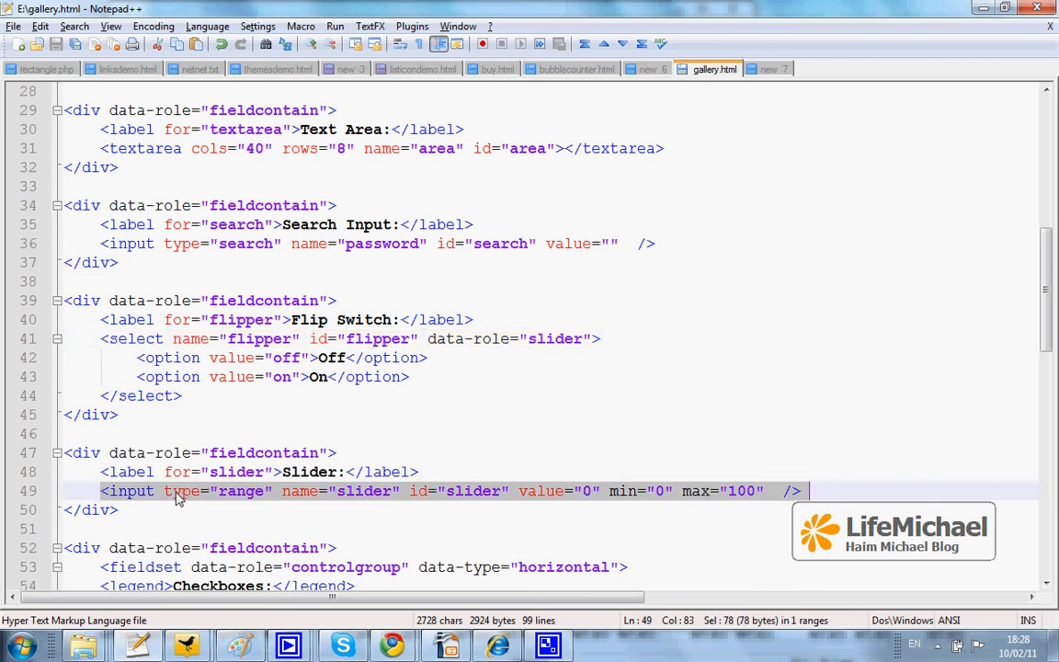
pyautogui.click(203, 511)
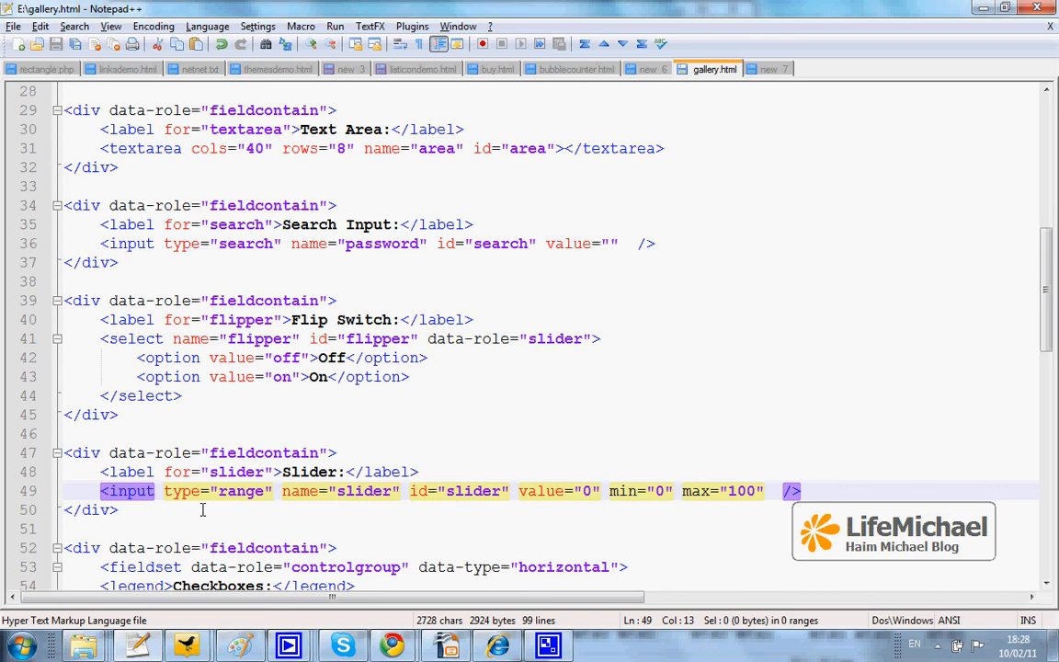
pyautogui.moveTo(249, 509)
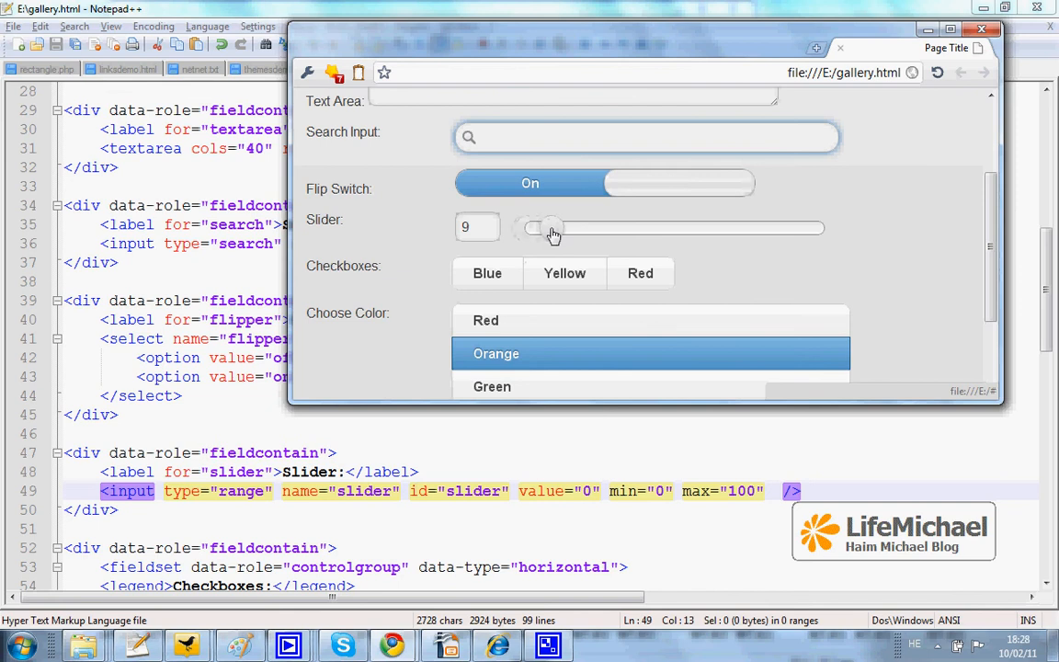
pyautogui.moveTo(547, 228); pyautogui.dragTo(616, 228)
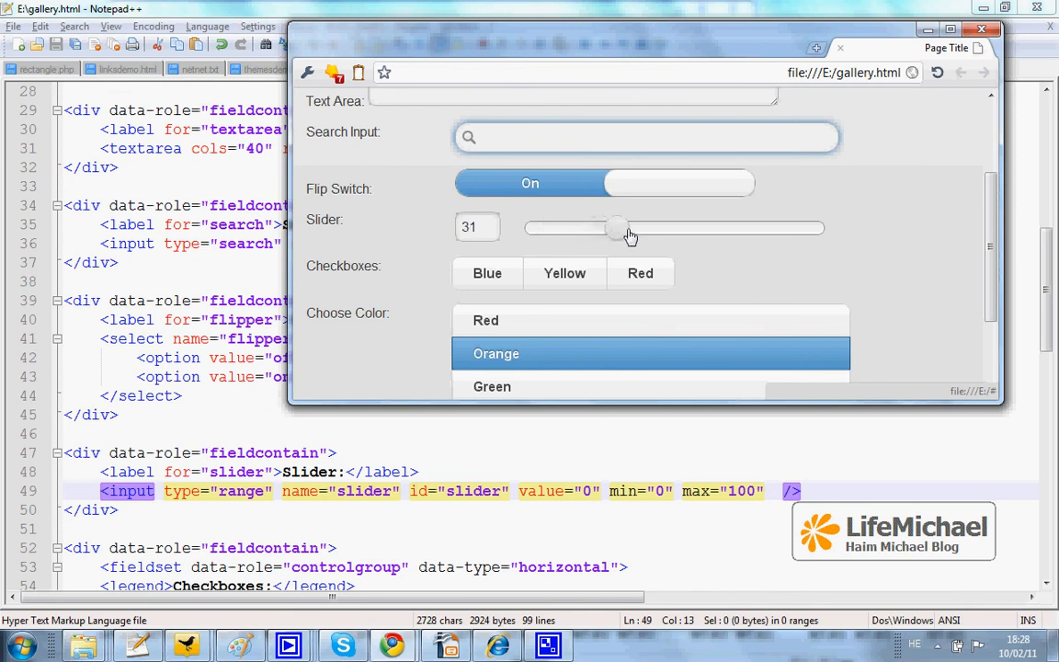
pyautogui.moveTo(615, 227); pyautogui.dragTo(653, 228)
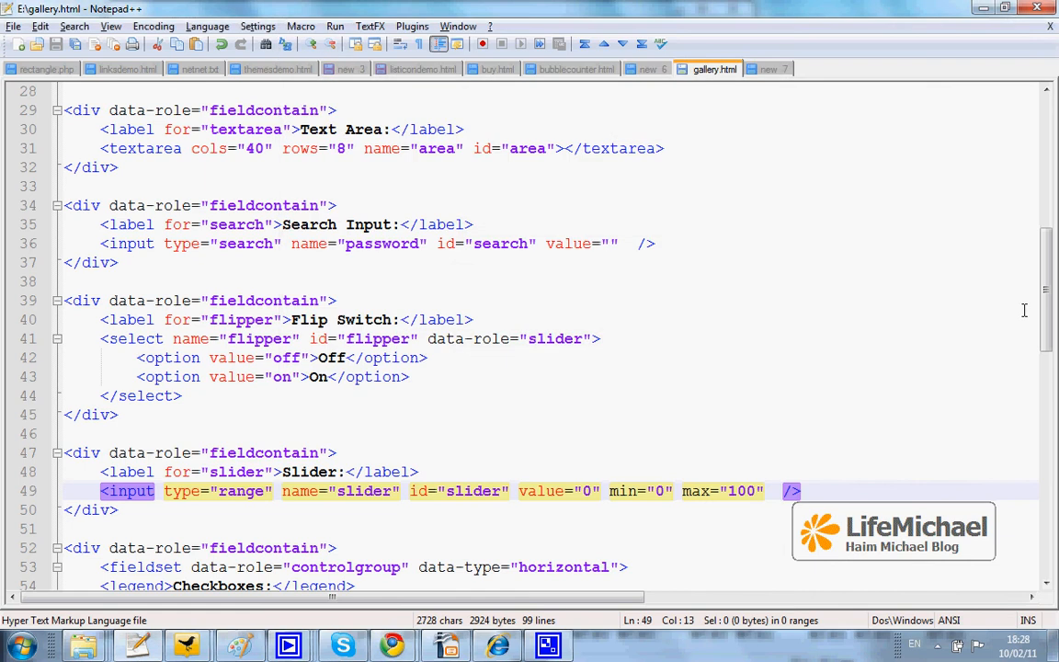
# Step: Scroll to the checkbox controlgroup fieldset markup and tick Blue and Yellow on the page
pyautogui.scroll(-3)
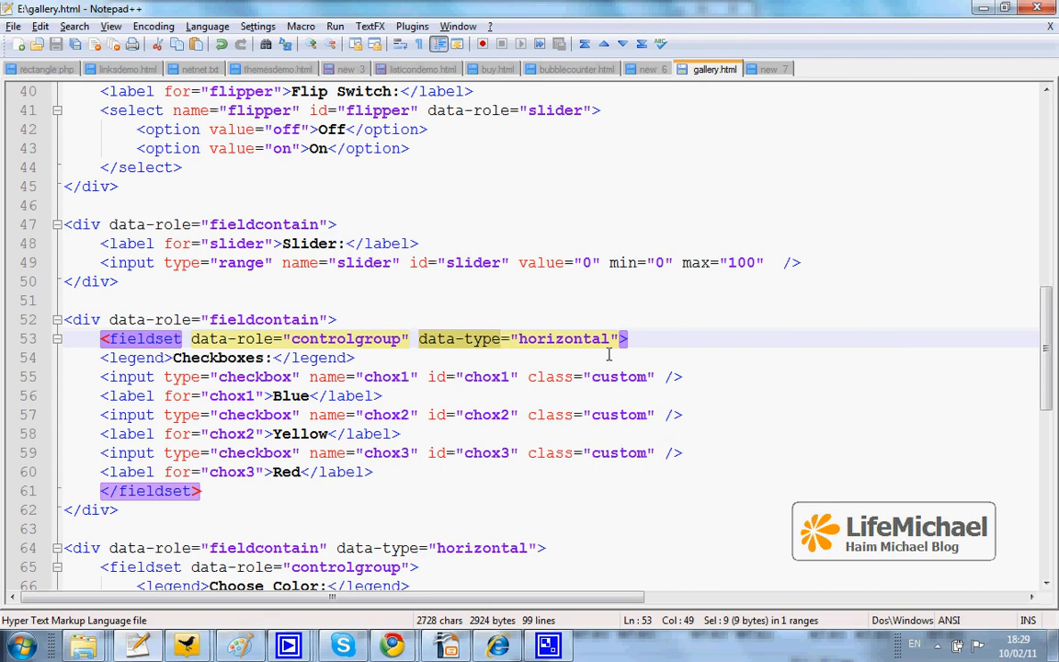
pyautogui.moveTo(775, 359)
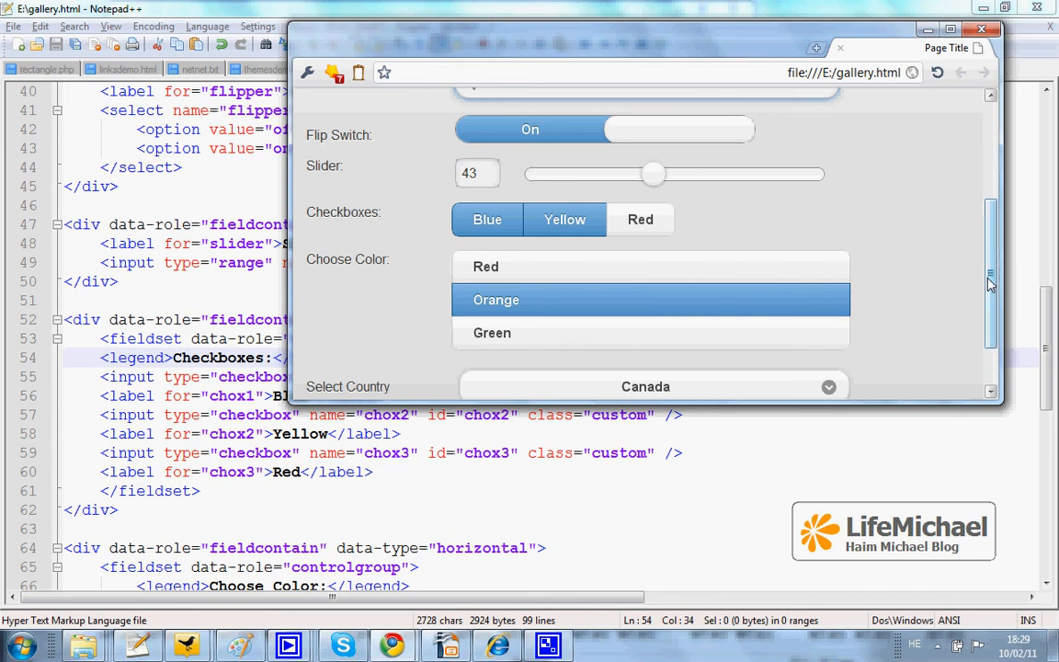
pyautogui.scroll(-3)
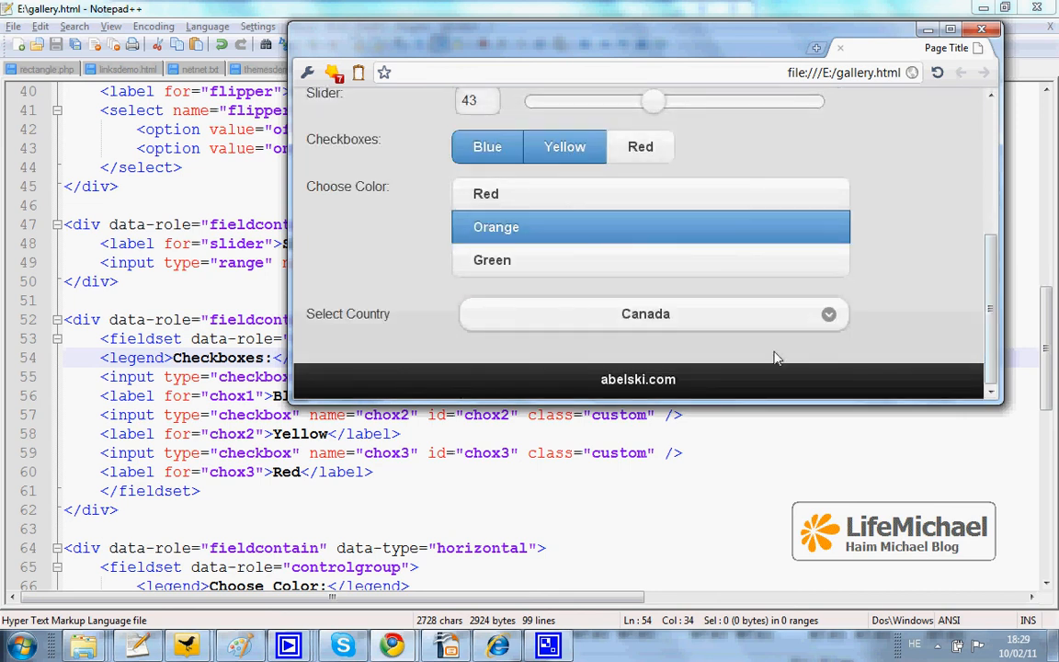
pyautogui.moveTo(722, 323)
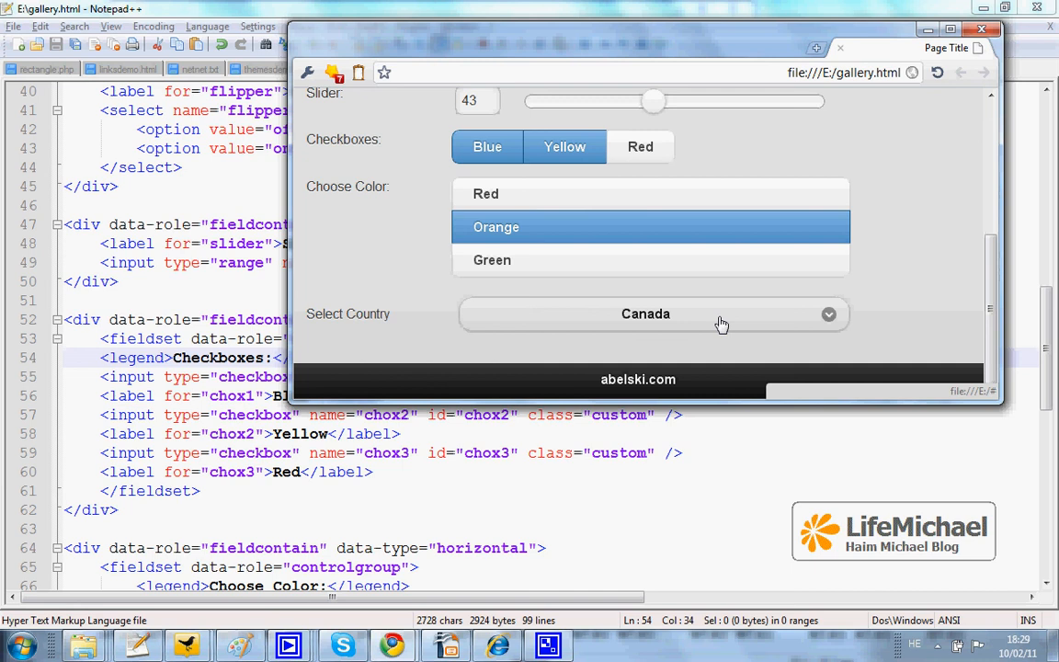
pyautogui.click(646, 313)
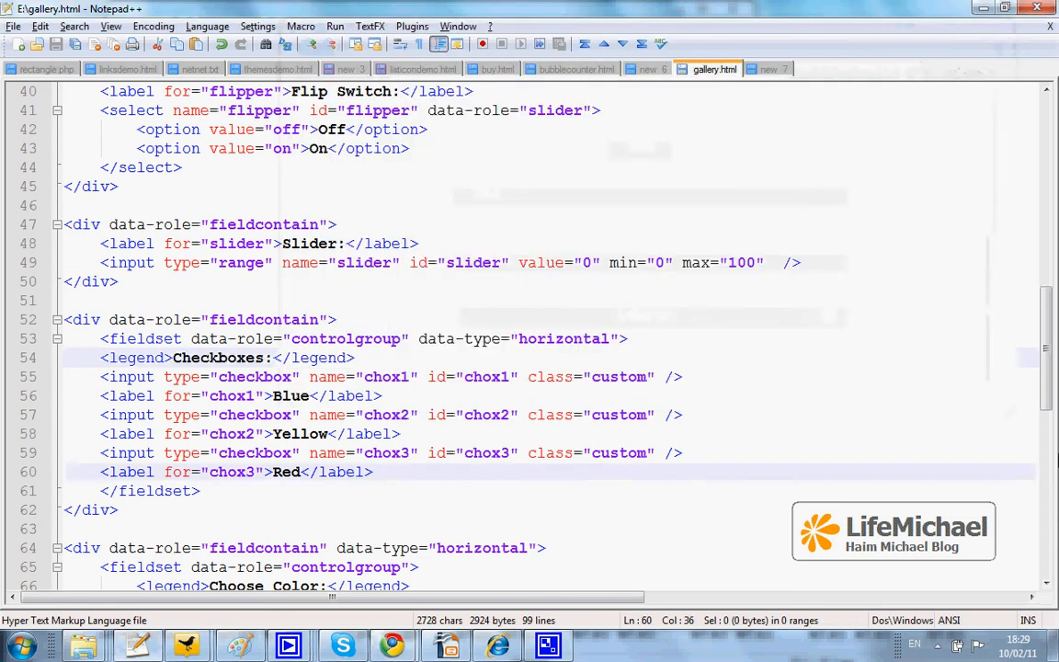
# Step: Scroll to the select-choice-1 markup, then open the Select Country list showing Israel, Lebanon, Canada
pyautogui.scroll(-3)
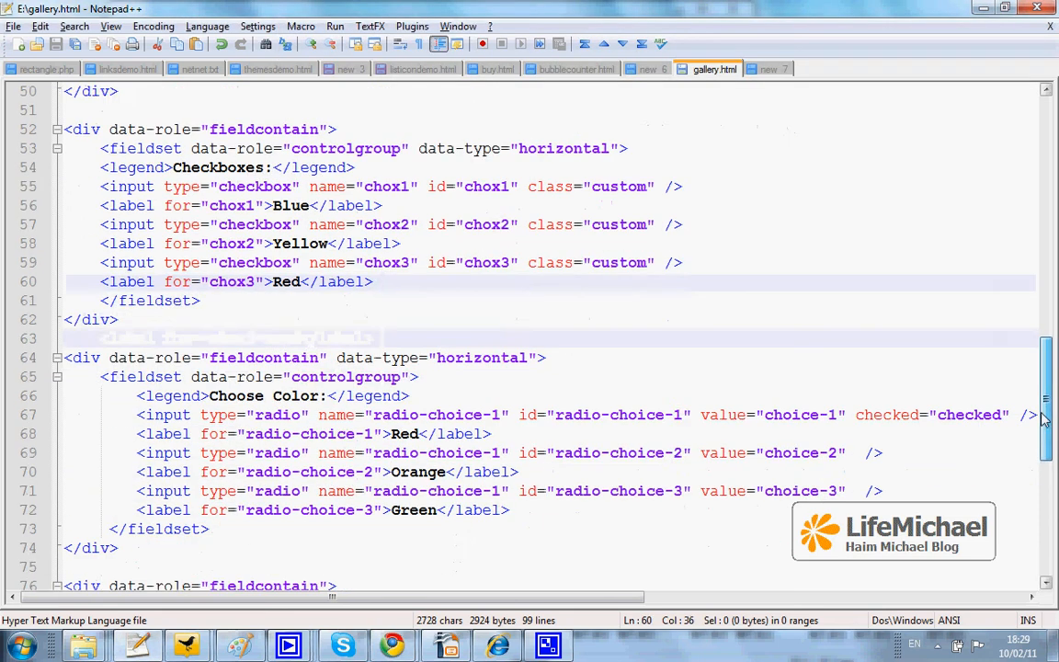
pyautogui.scroll(-3)
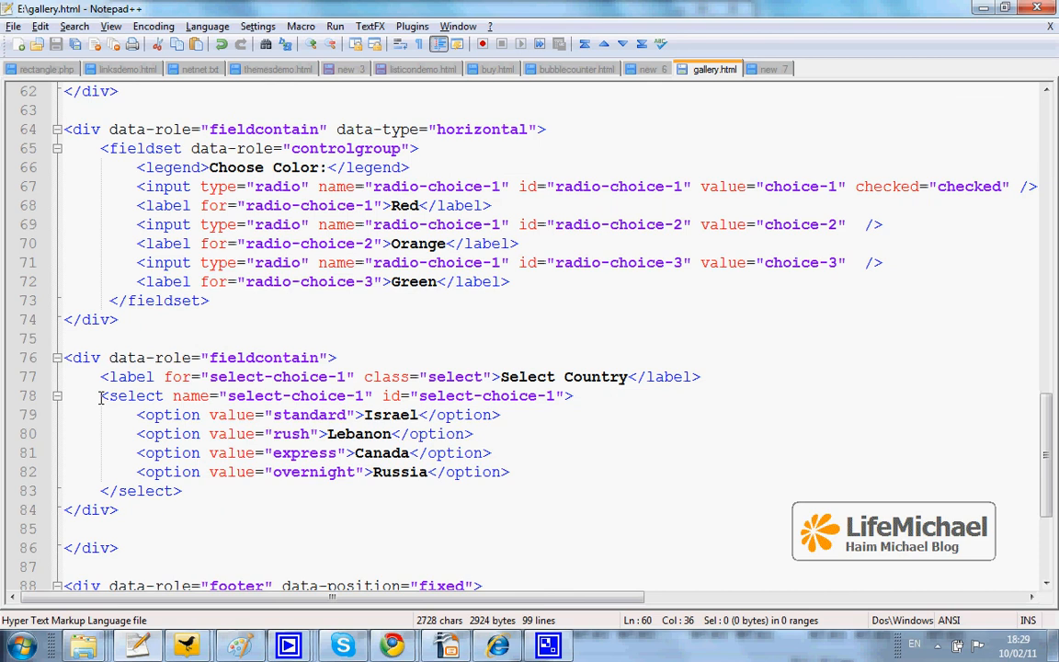
pyautogui.moveTo(393, 479)
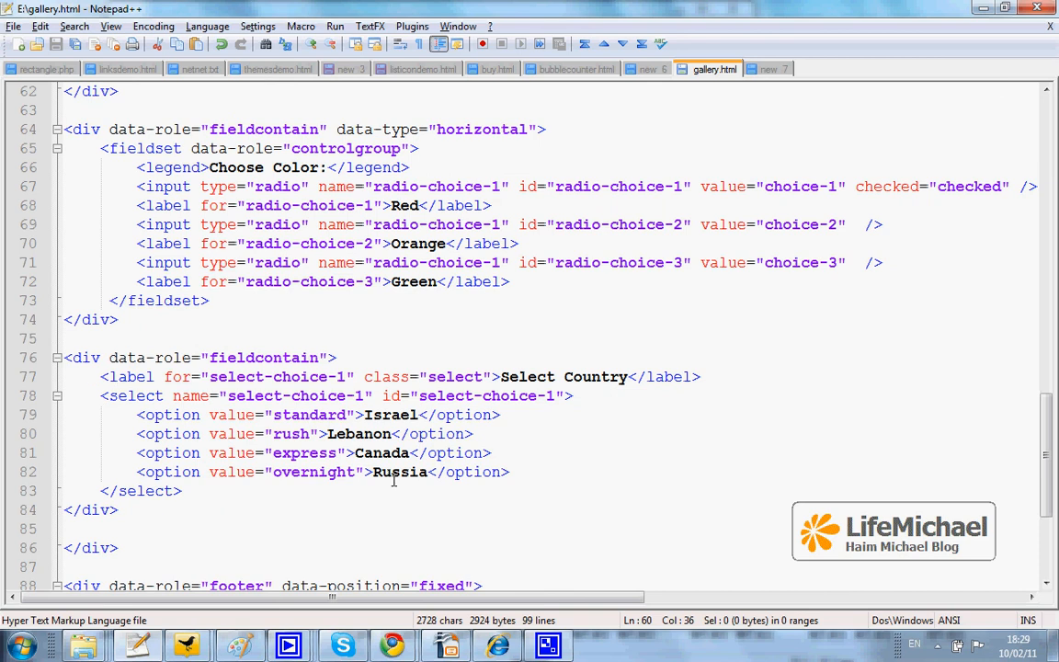
pyautogui.click(138, 415)
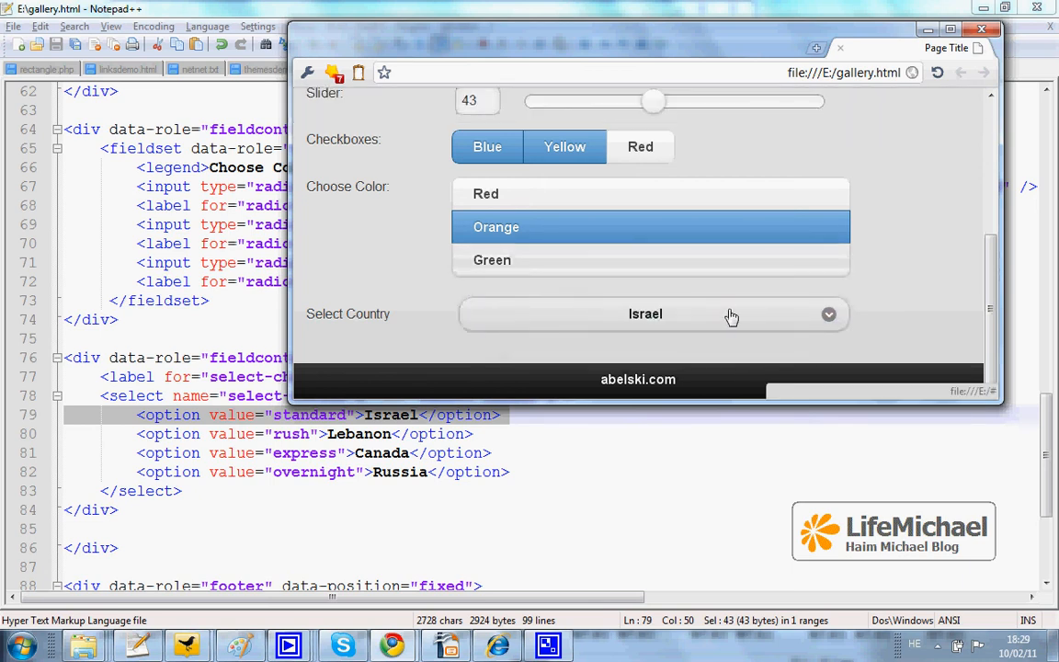
pyautogui.click(652, 313)
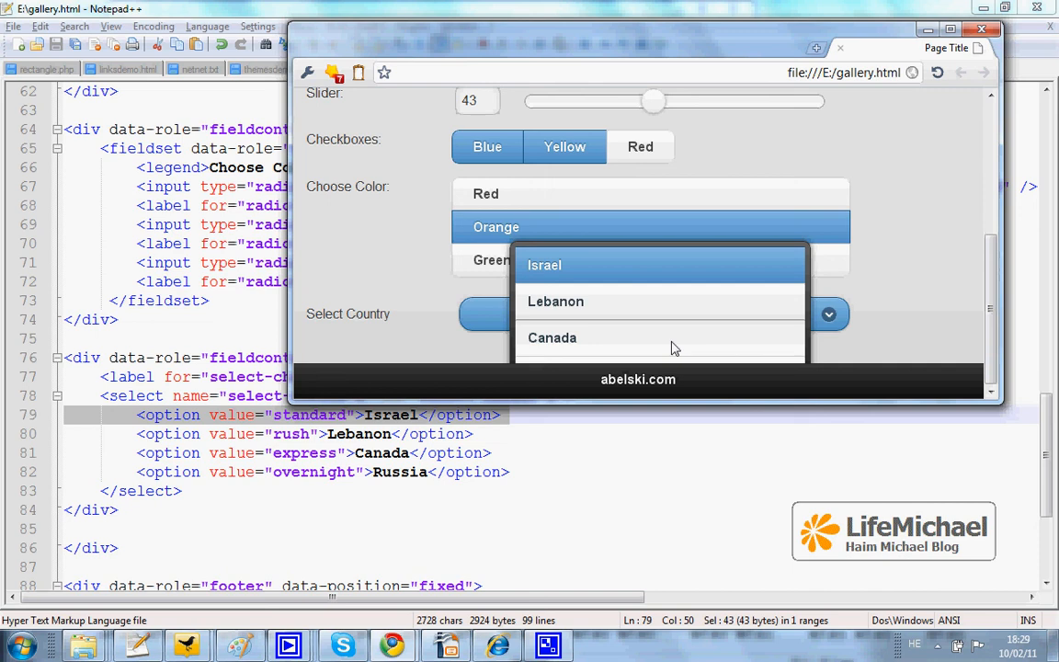